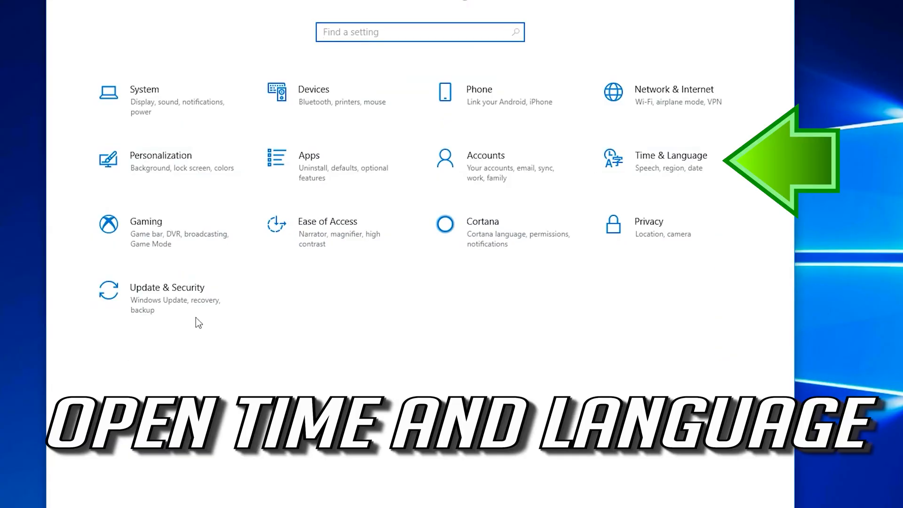
mouse_move(666, 168)
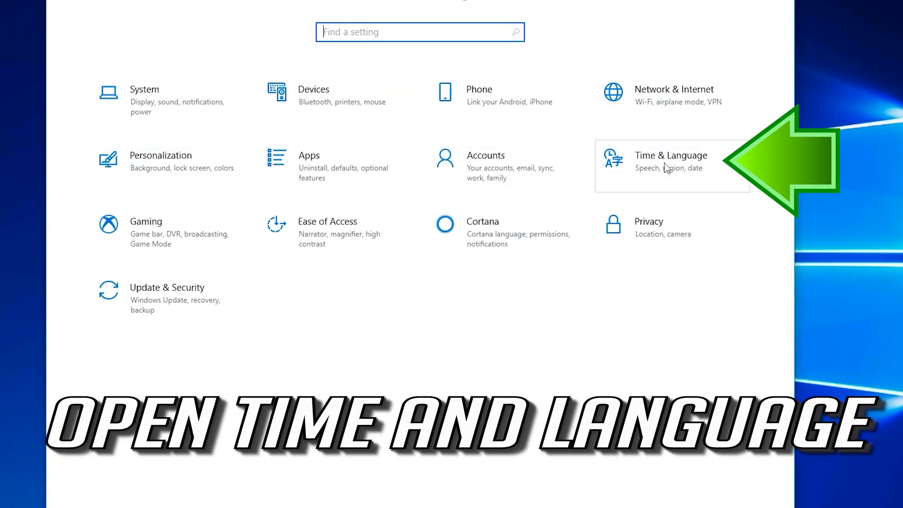
Step: Under Time & Language, switch 'Set time automatically' and 'Set time zone automatically' on
left_click(671, 160)
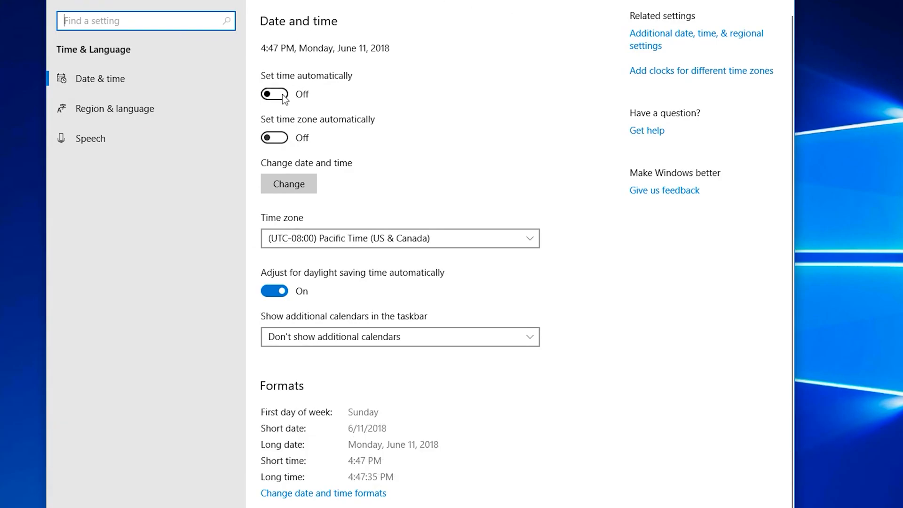
left_click(275, 94)
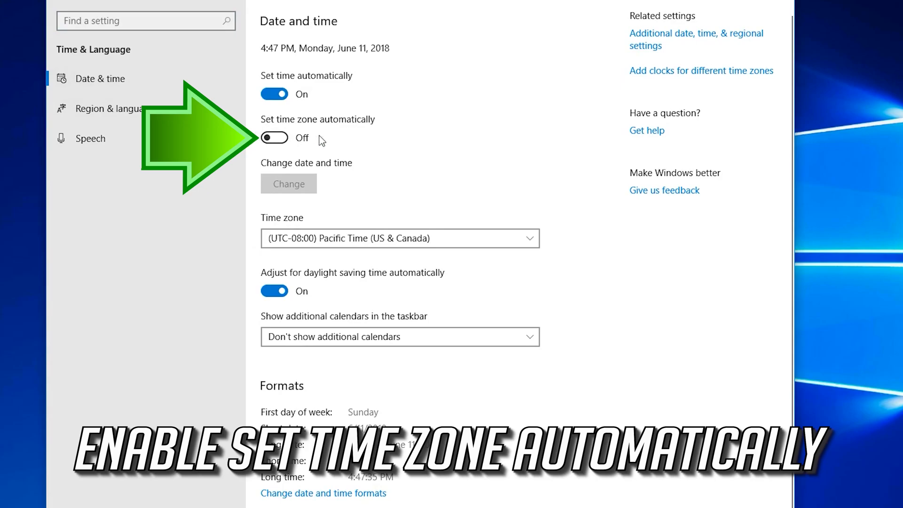
left_click(275, 138)
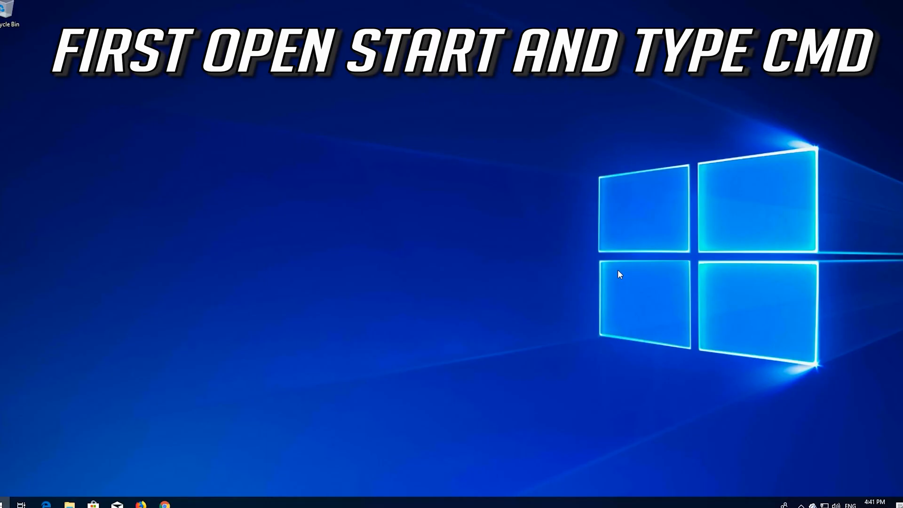
Step: Search Start for cmd and run Command Prompt as administrator, approving the UAC prompt
type("cmd")
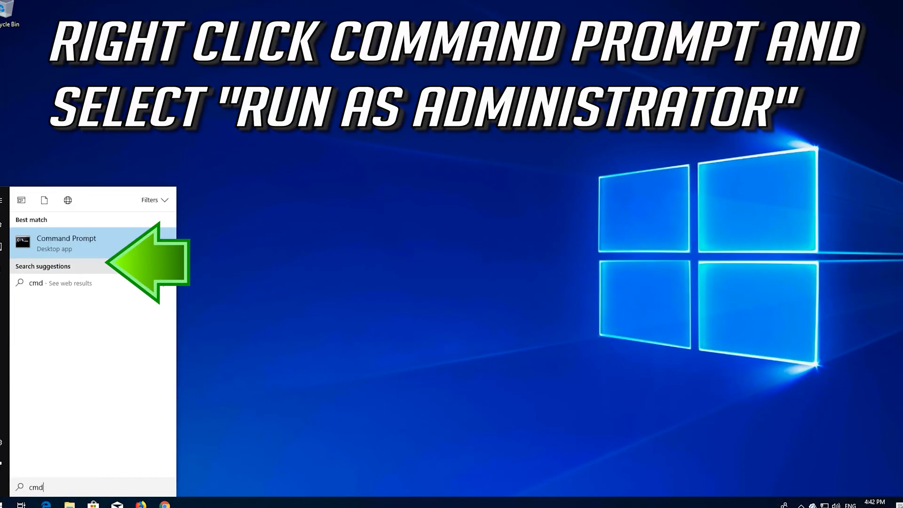
right_click(65, 242)
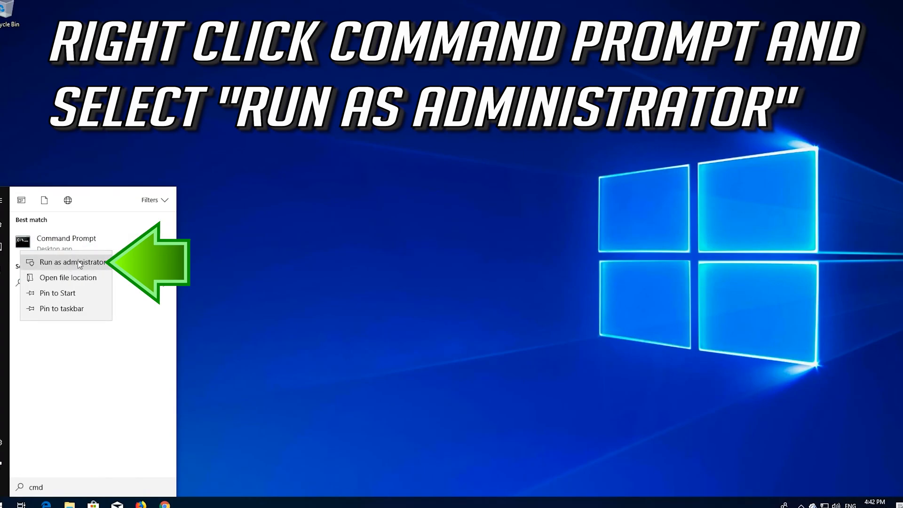
left_click(73, 262)
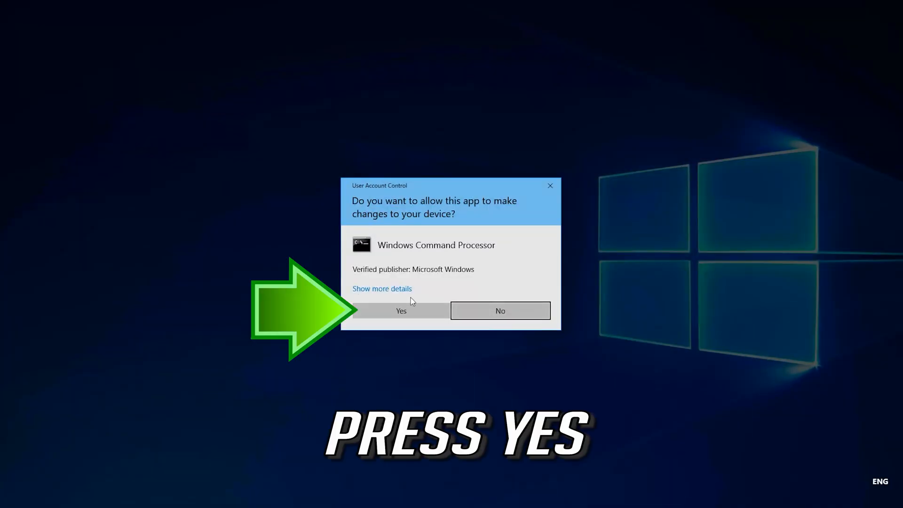
left_click(401, 310)
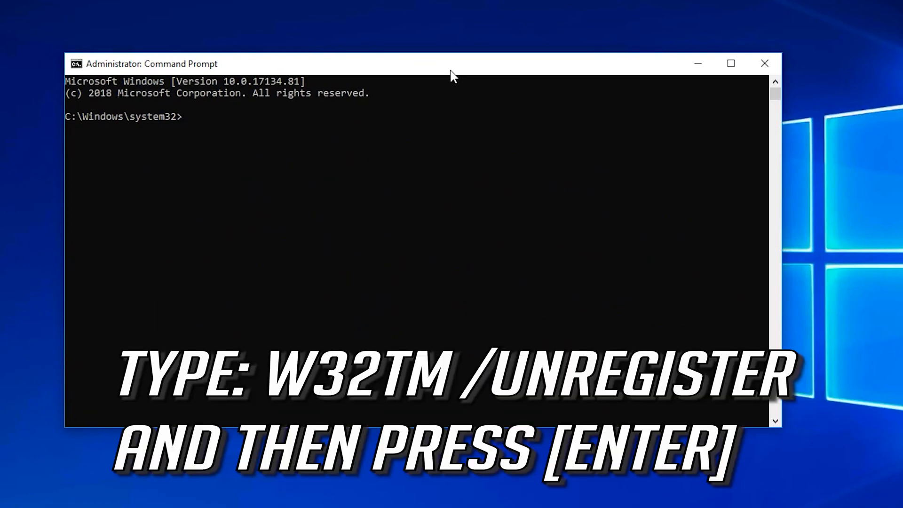
Step: Run w32tm /unregister to unregister the Windows Time service
type("w32tm")
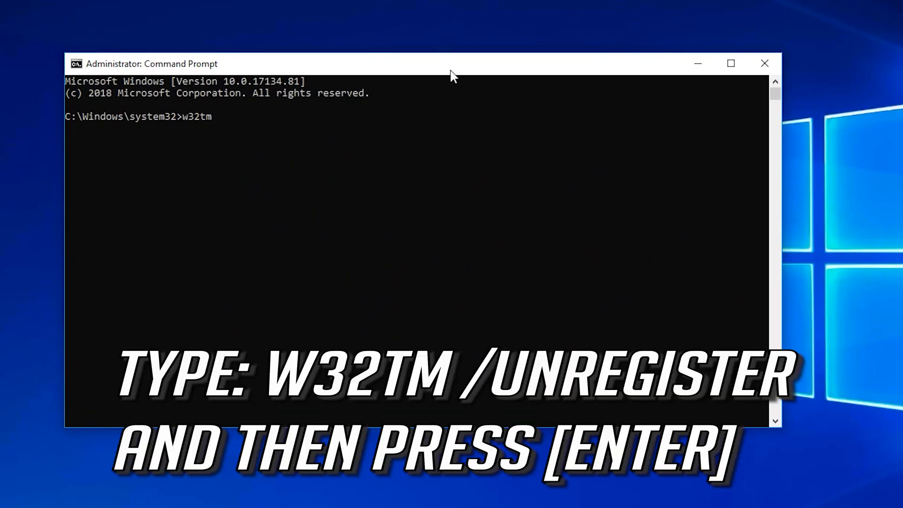
type("/un")
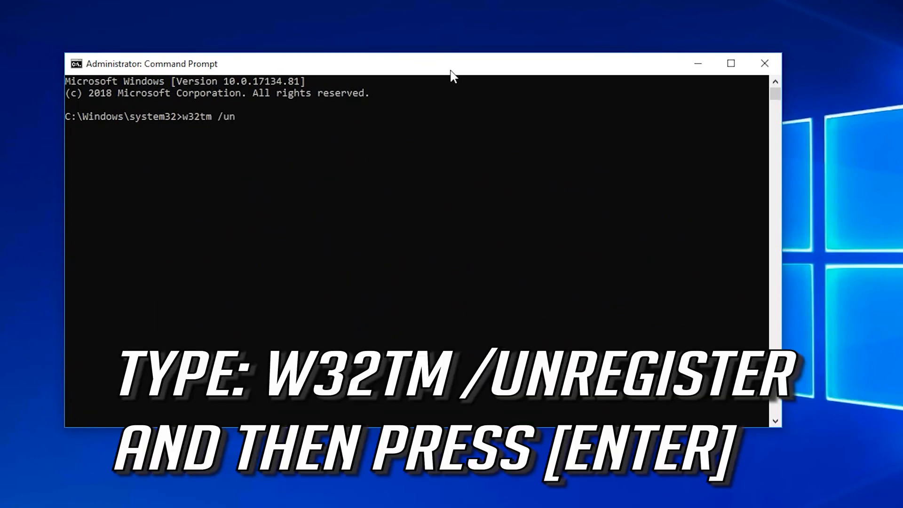
type("register")
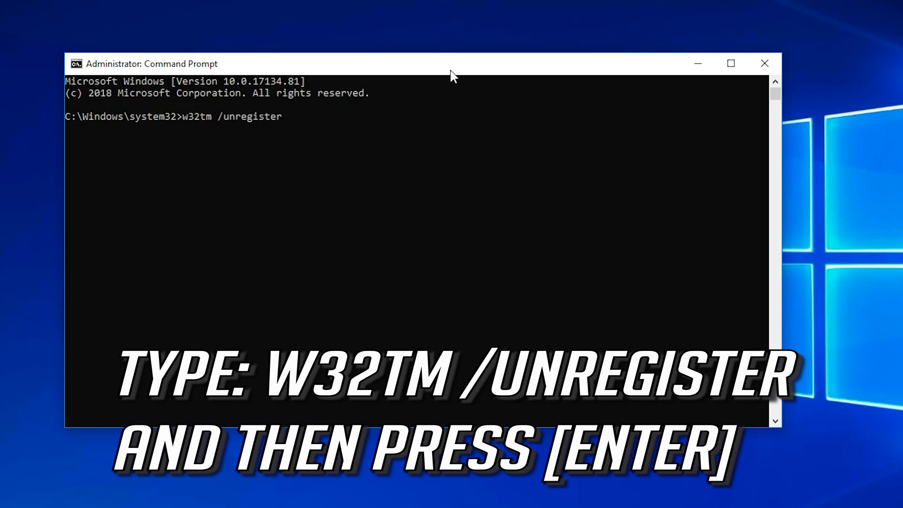
key("Return")
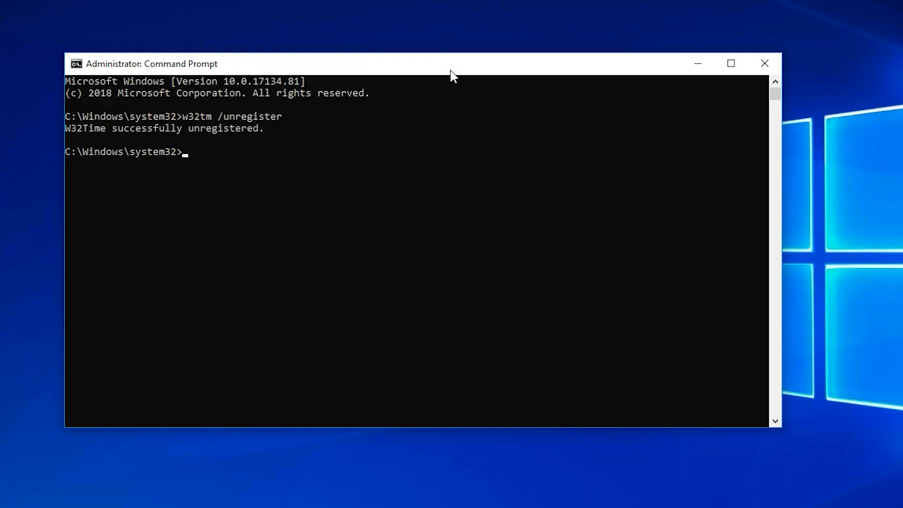
Step: Run w32tm /register to re-register the Windows Time service
type("w")
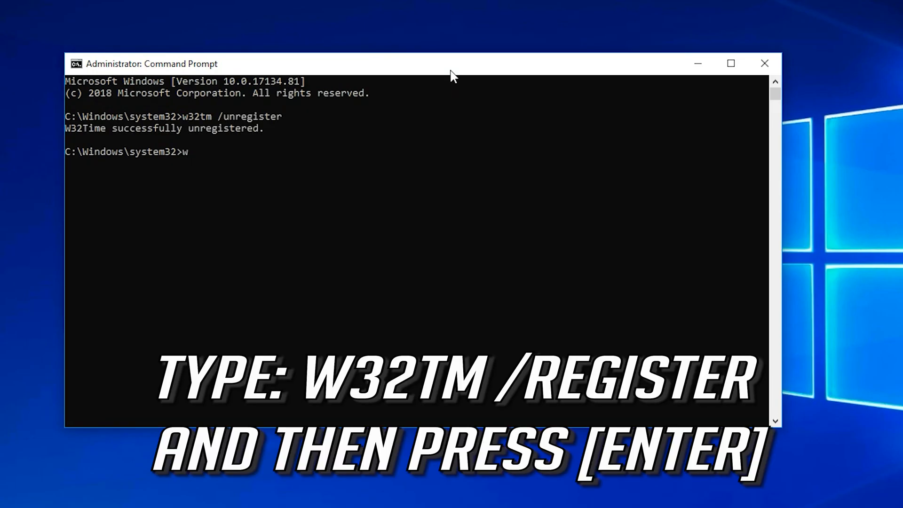
type("32tm")
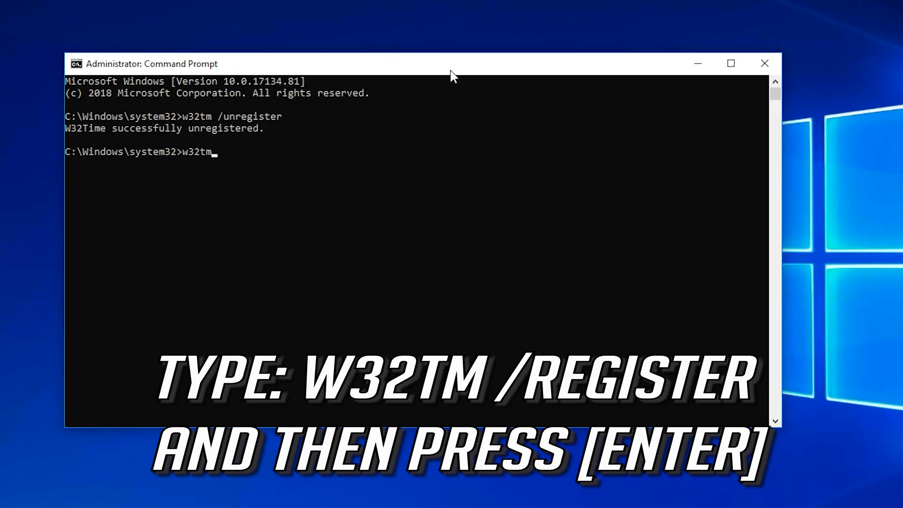
type("/re")
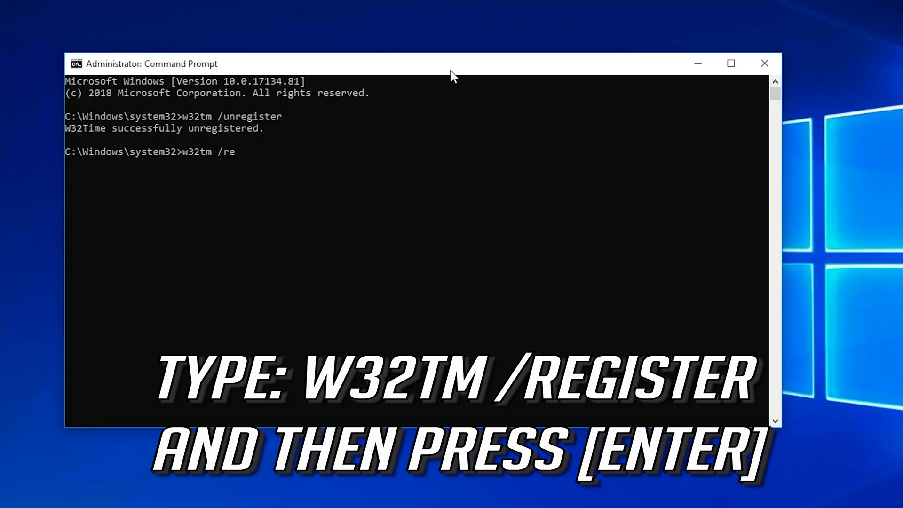
type("gister")
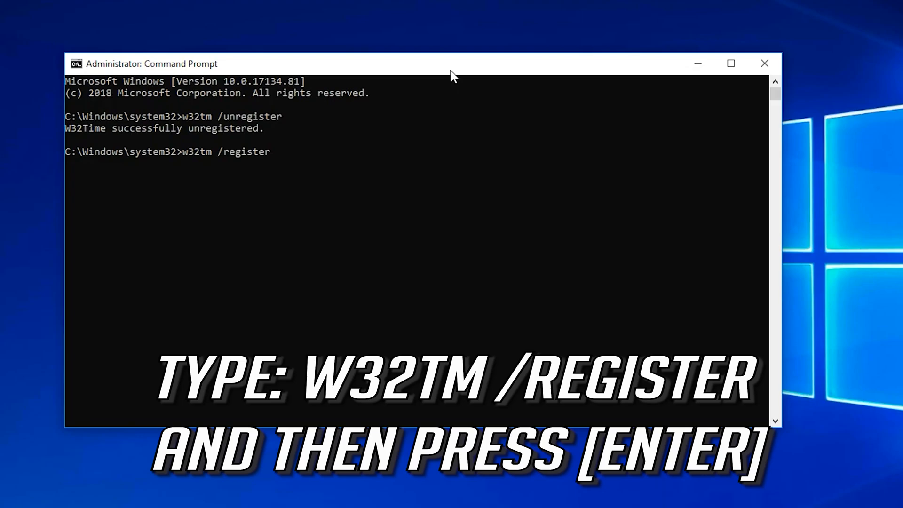
key("Return")
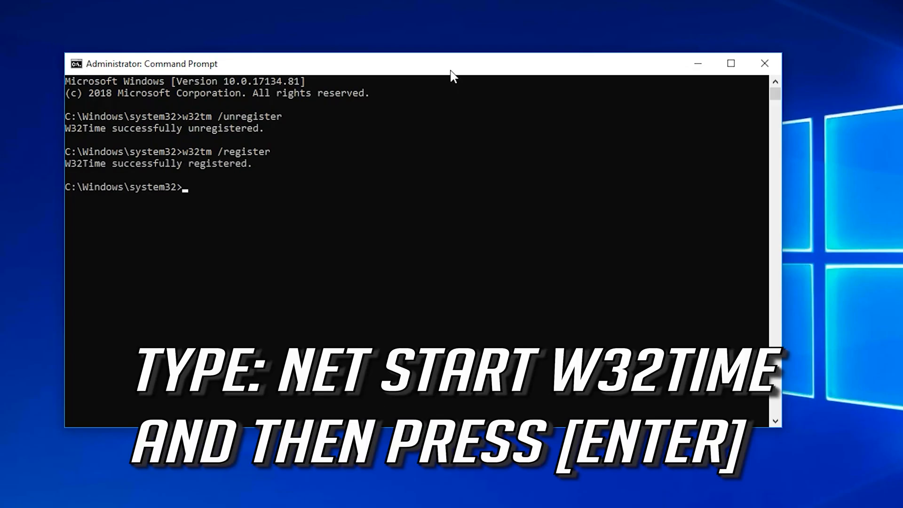
Step: Run net start w32time to start the Windows Time service
type("n")
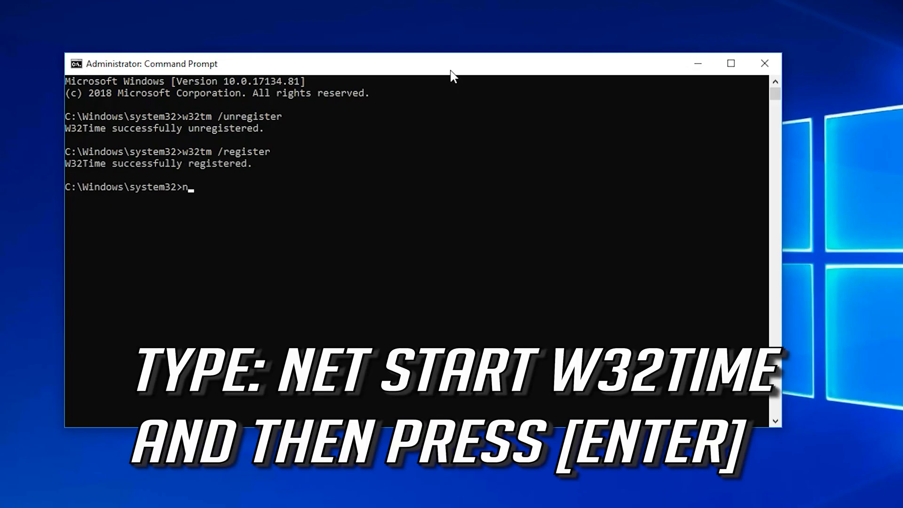
type("net start")
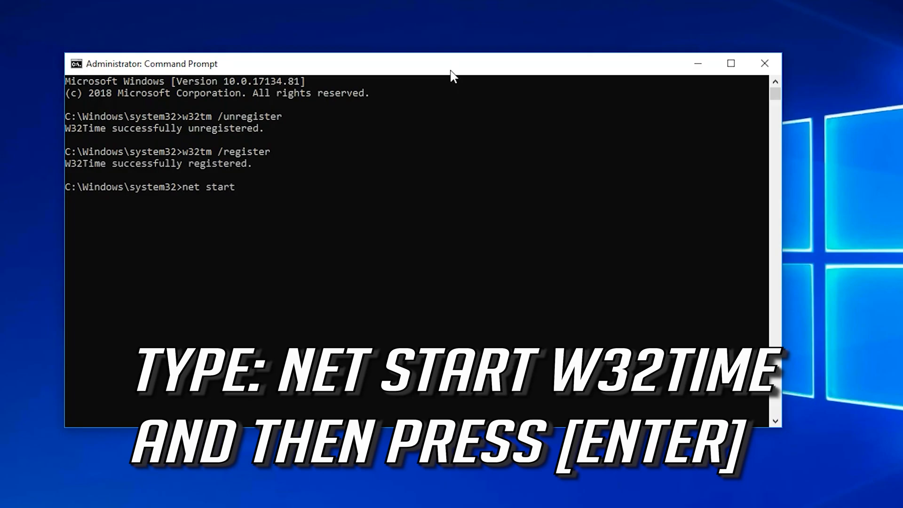
type("w32")
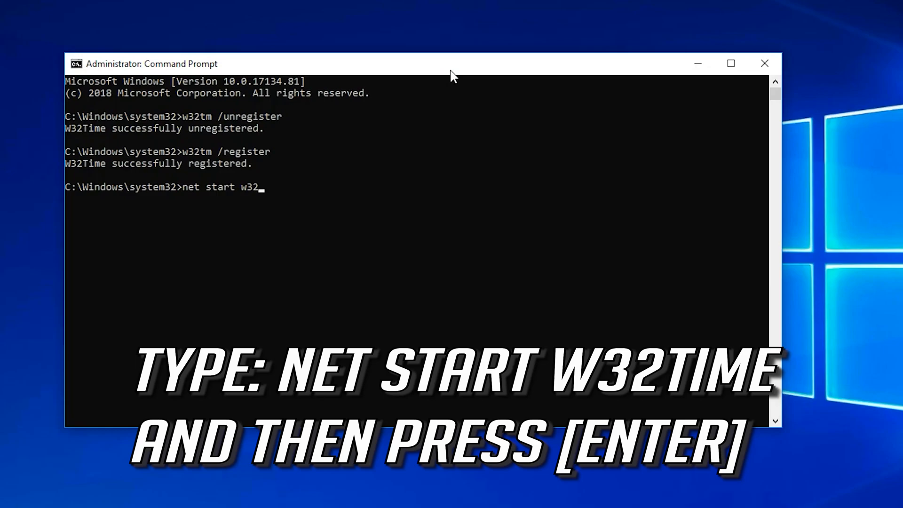
type("time")
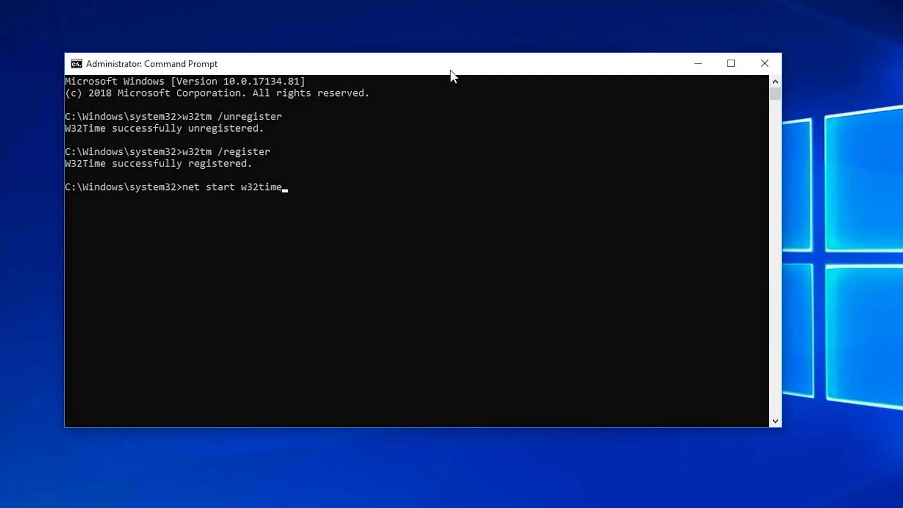
key("Return")
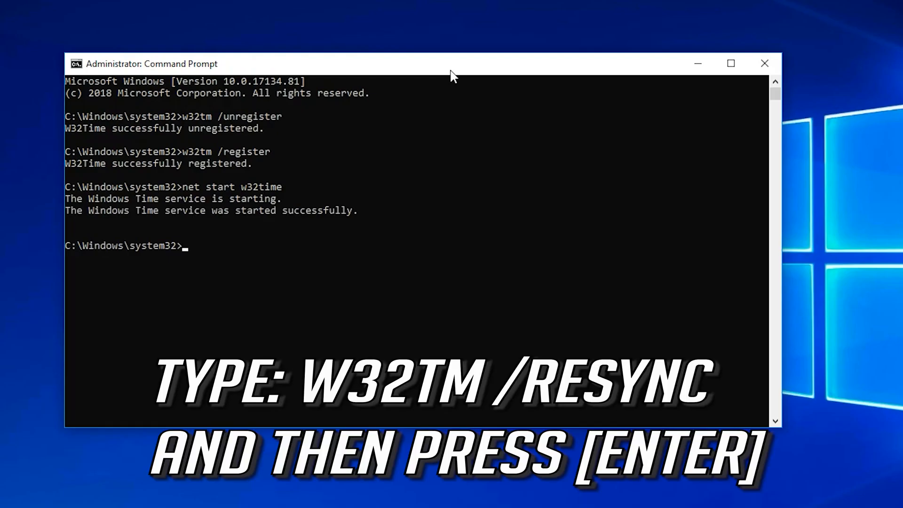
Step: Resync the clock with w32tm /resync, then exit the console
type("w32")
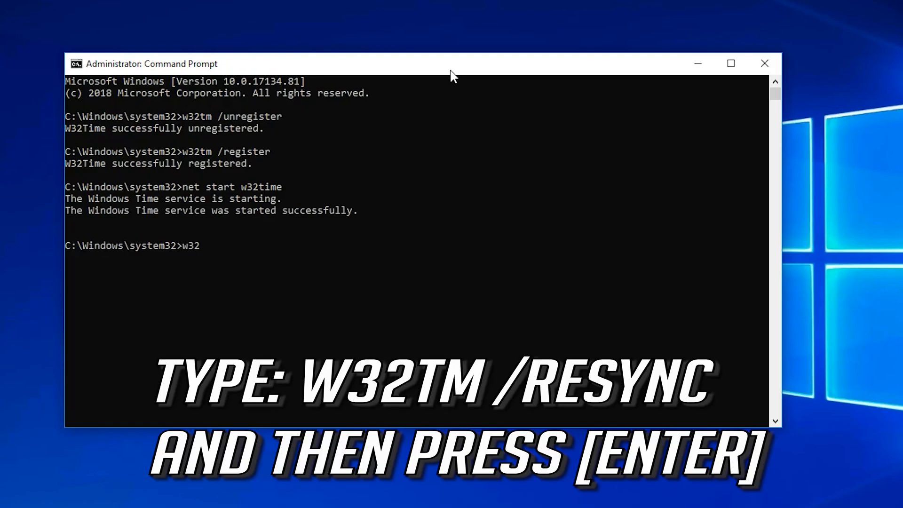
type("tm")
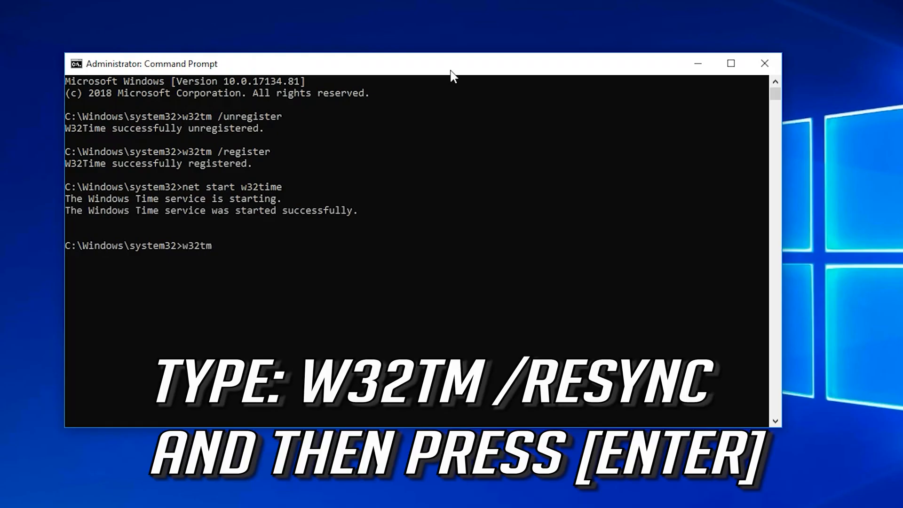
type("/resyn")
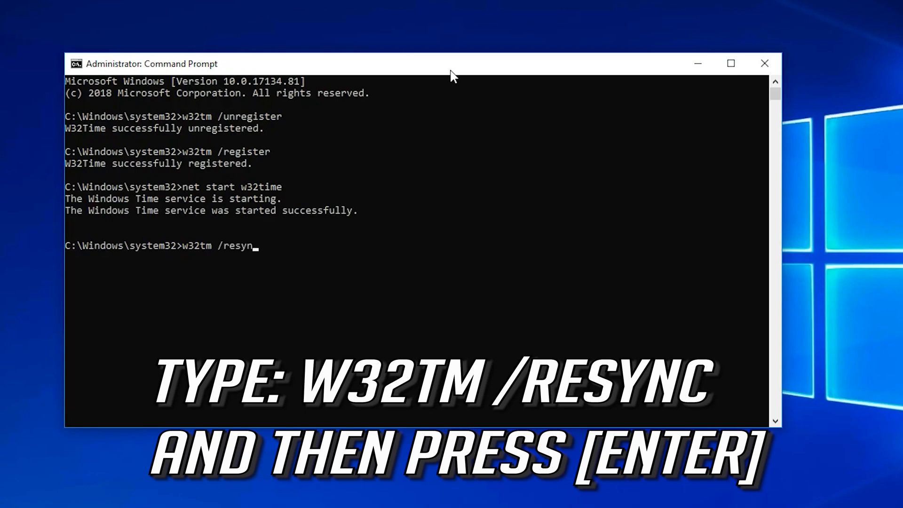
key("Return")
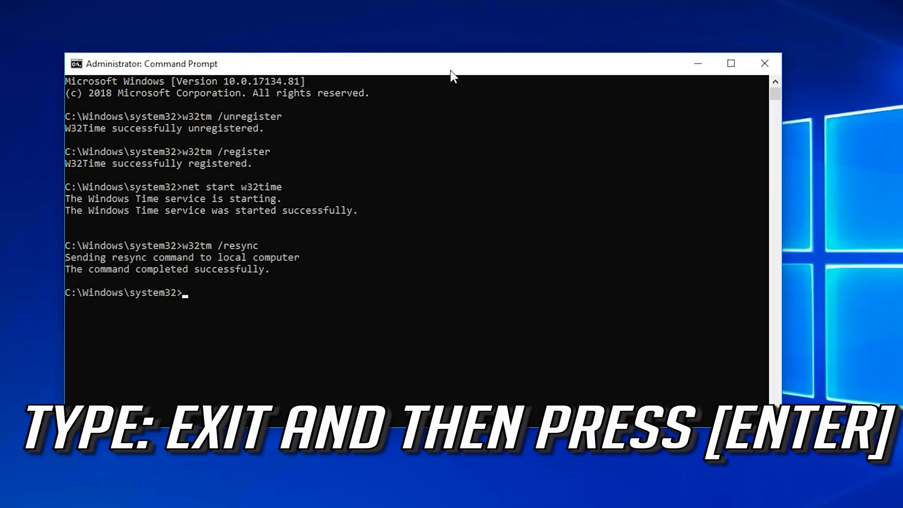
type("exit")
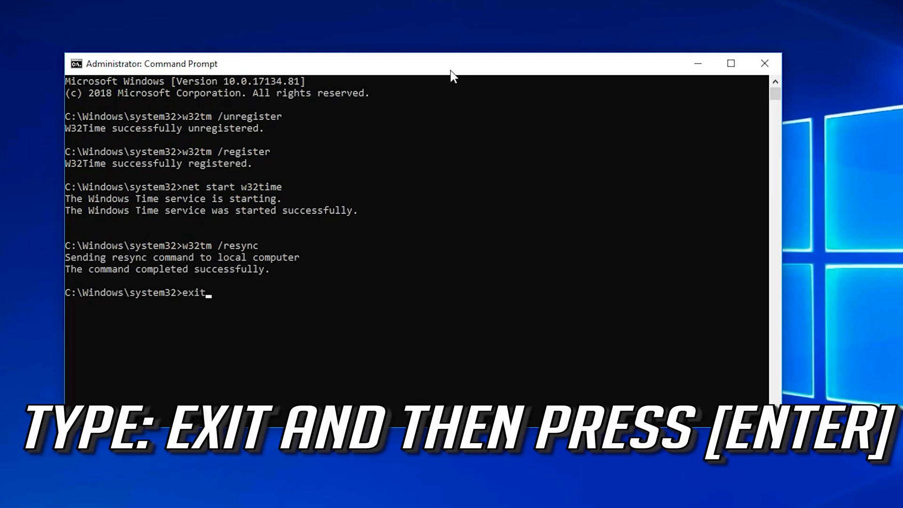
key("Return")
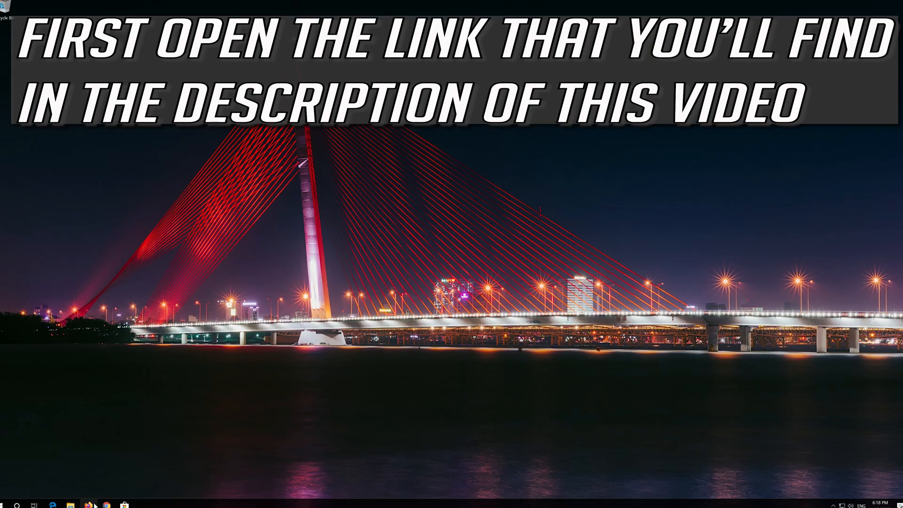
Step: Browse to microsoft.com/en-us/software-download/windows10 in Chrome, download the media creation tool and launch it
left_click(107, 505)
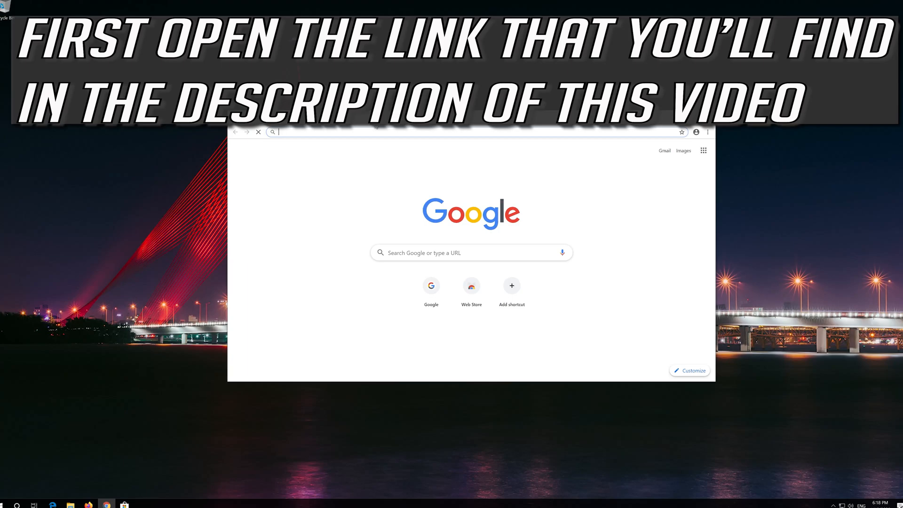
type("https://www.microsoft.com/en-us/software-download/windows10")
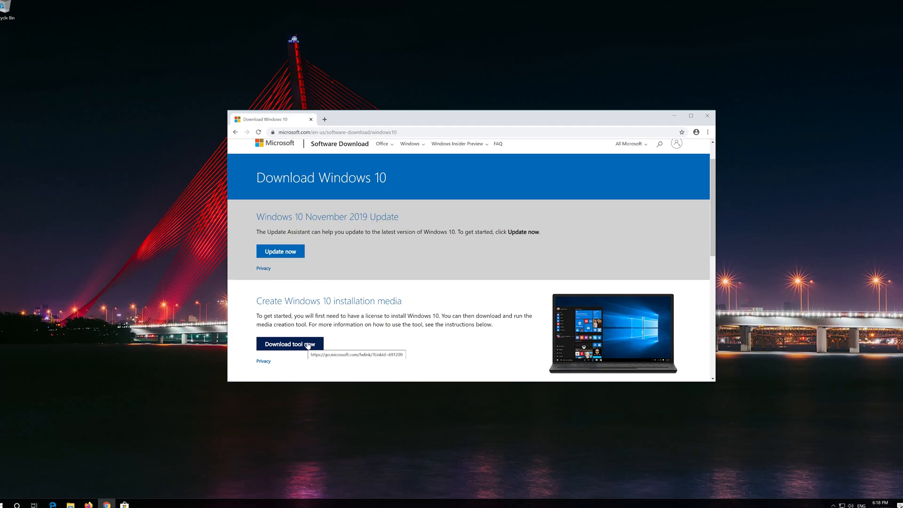
left_click(289, 345)
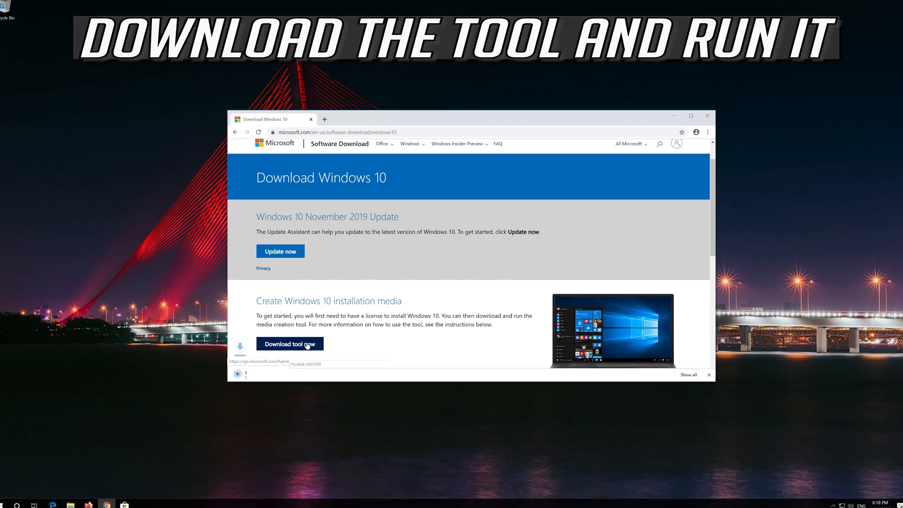
left_click(289, 344)
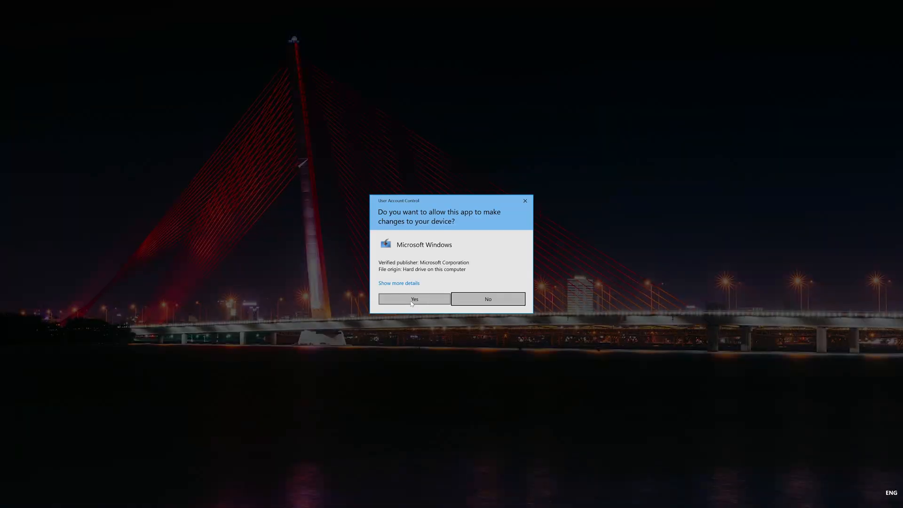
Step: Allow the setup tool to run, accept its license terms and proceed with 'Upgrade this PC now'
left_click(414, 299)
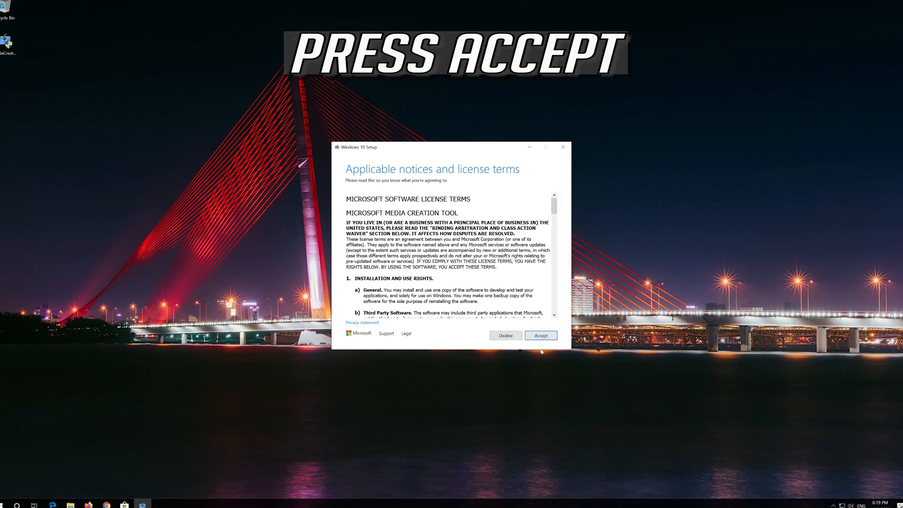
left_click(540, 335)
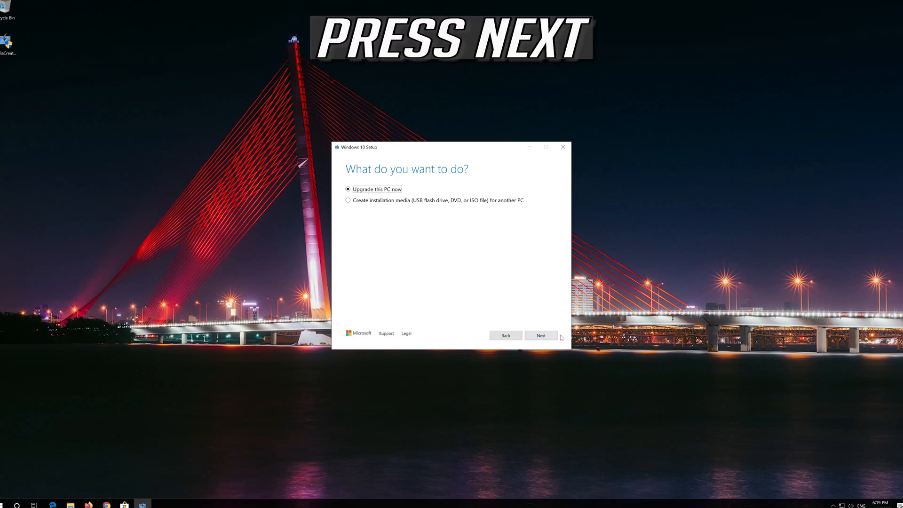
mouse_move(539, 336)
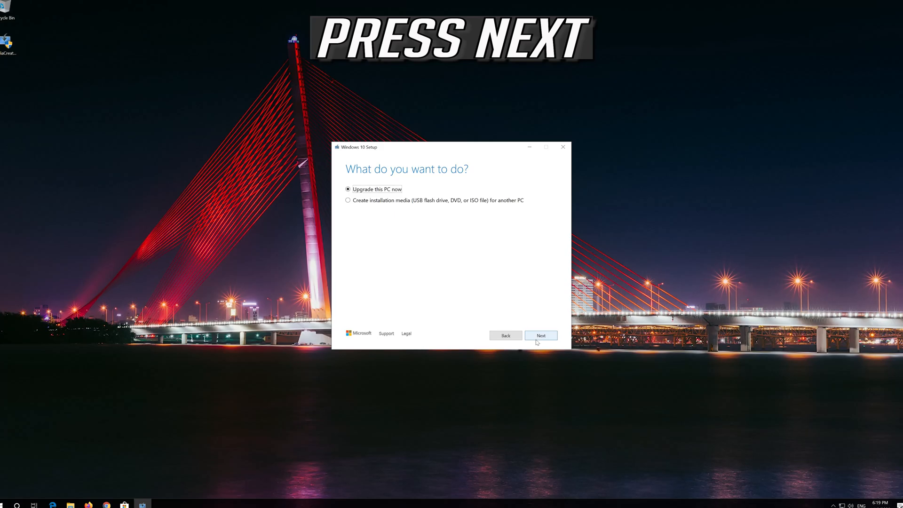
left_click(540, 335)
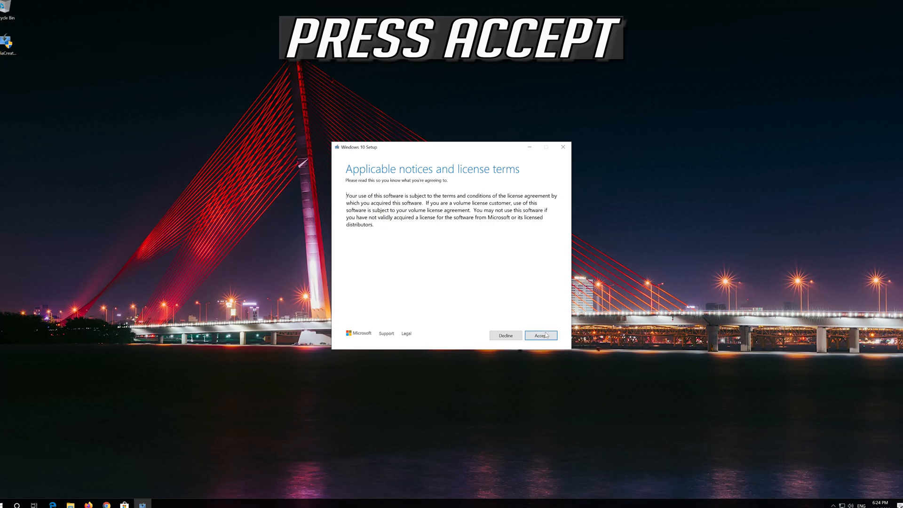
Step: Accept the Windows license terms and begin installing Windows 10 Pro, keeping files and apps
left_click(540, 335)
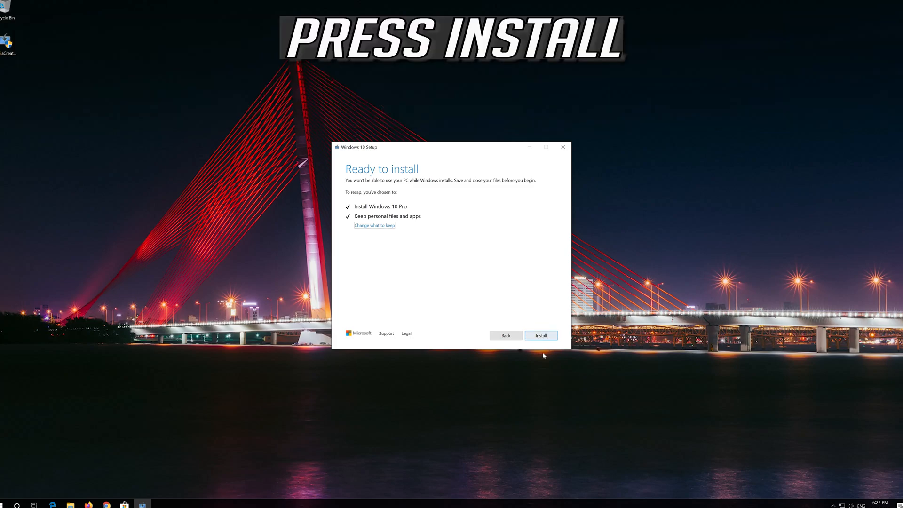
left_click(540, 335)
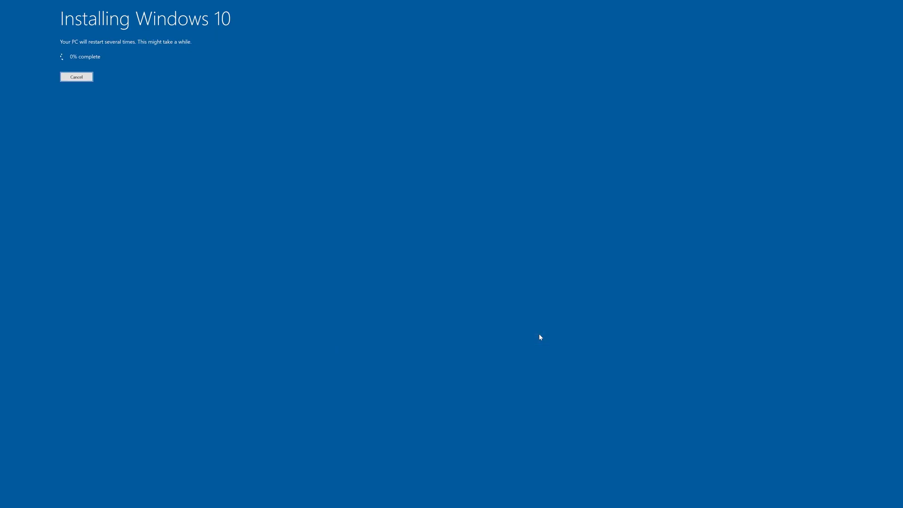